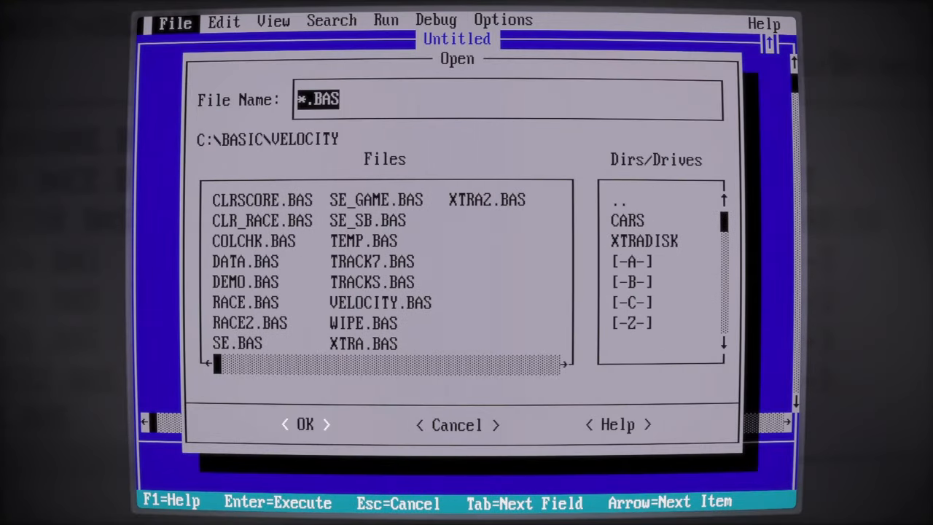
Open SE_GAME.BAS from the C:\BASIC\VELOCITY folder
double_click(375, 199)
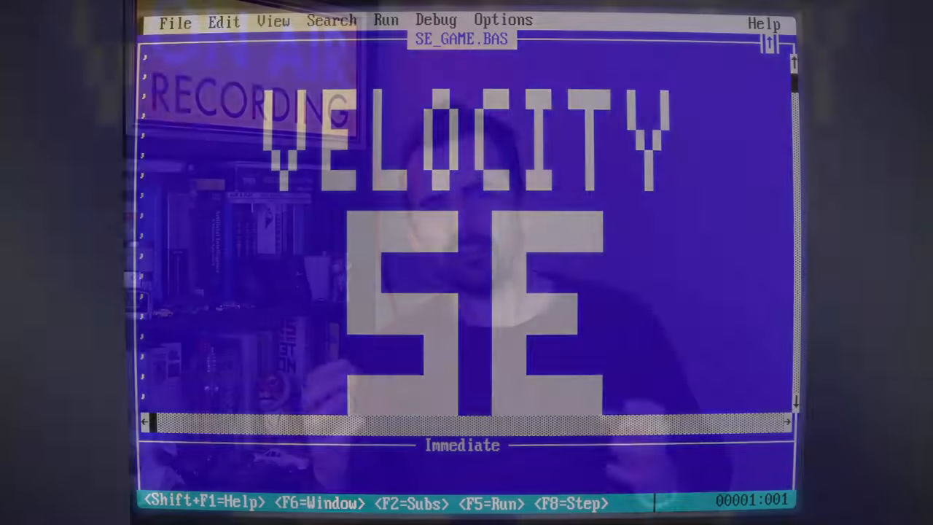
key(f5)
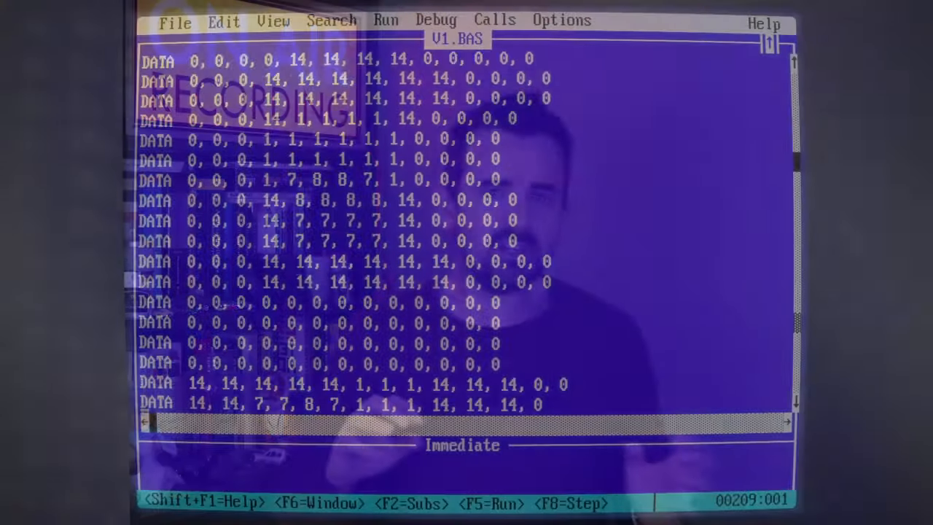
Scroll past the DIM SHARED sprite arrays and open the PutThemUp sub for editing
scroll(down, 3)
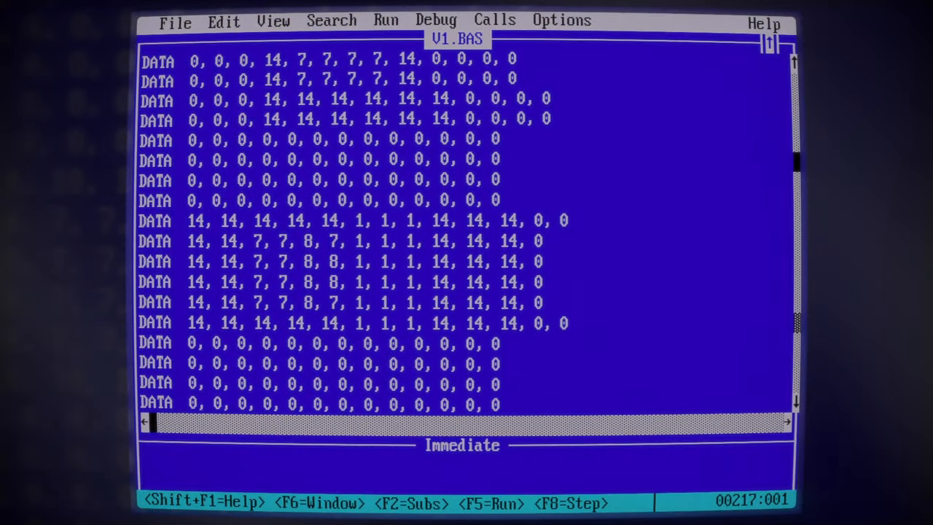
key(f5)
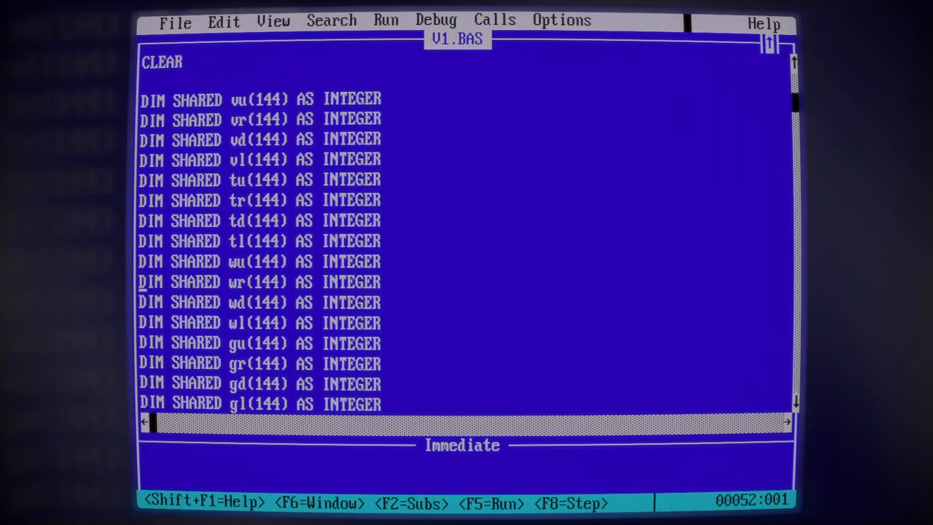
scroll(down, 3)
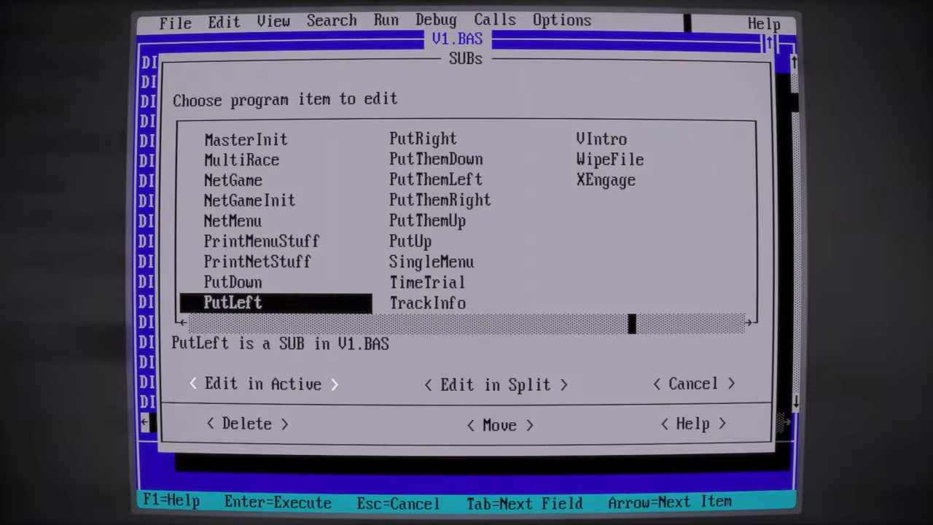
click(427, 220)
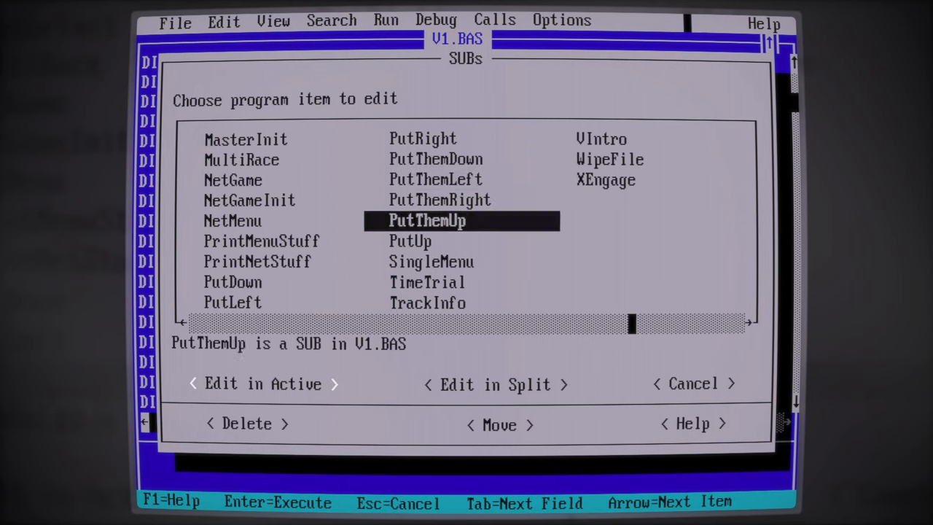
click(264, 383)
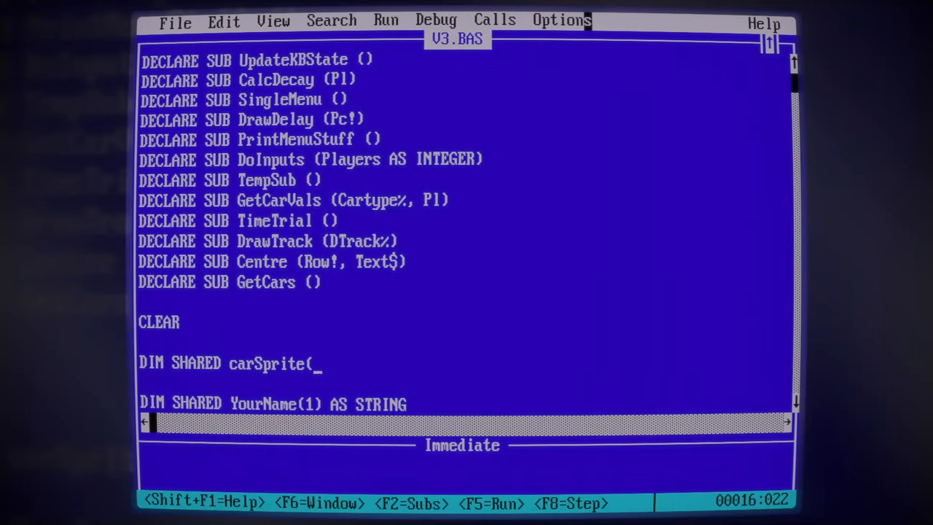
Type 10 * 4 * 144 as the carSprite array size
text(10 * 4 * 144)
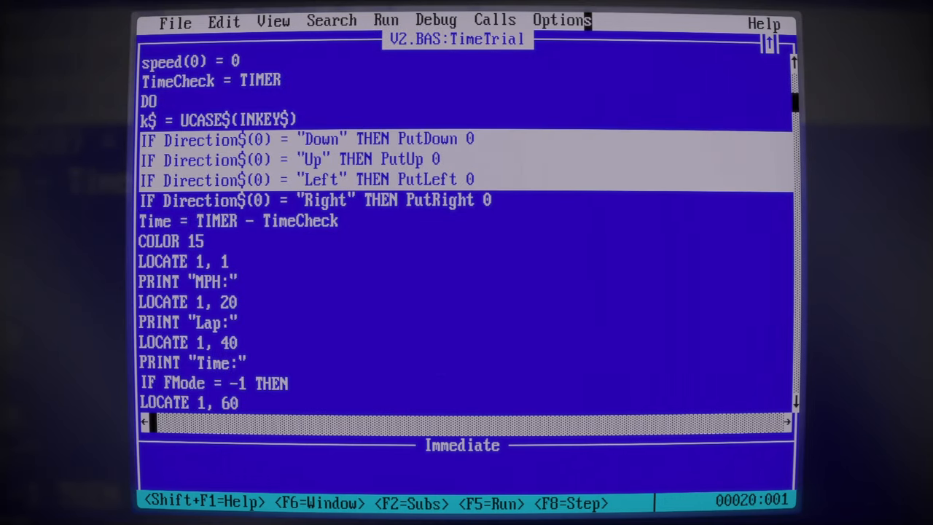
Remove TimeTrial's IF Direction$ Put lines and move to the new carSprite PUT statement
key(Down)
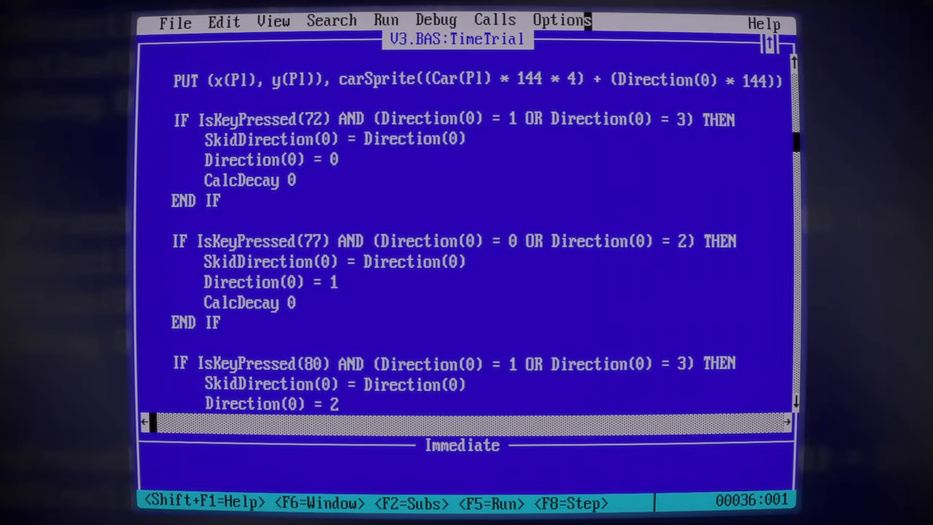
scroll(up, 3)
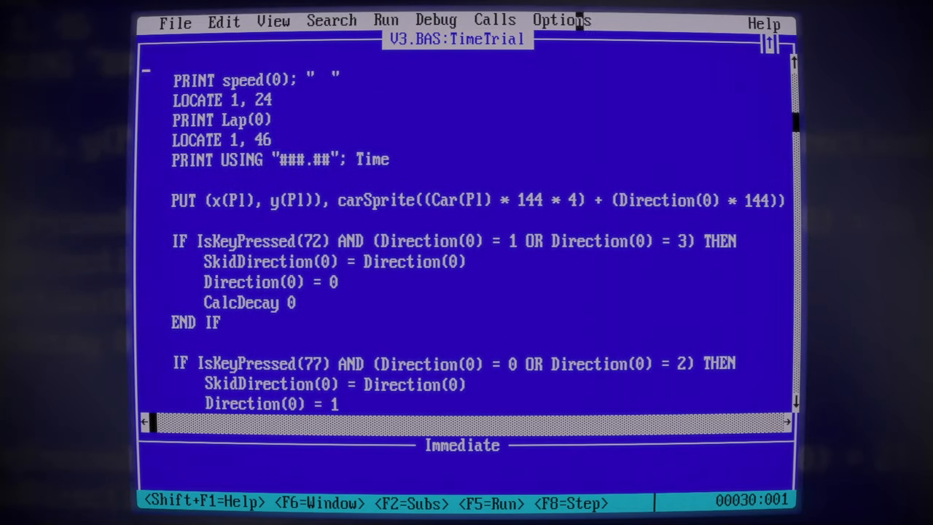
click(186, 201)
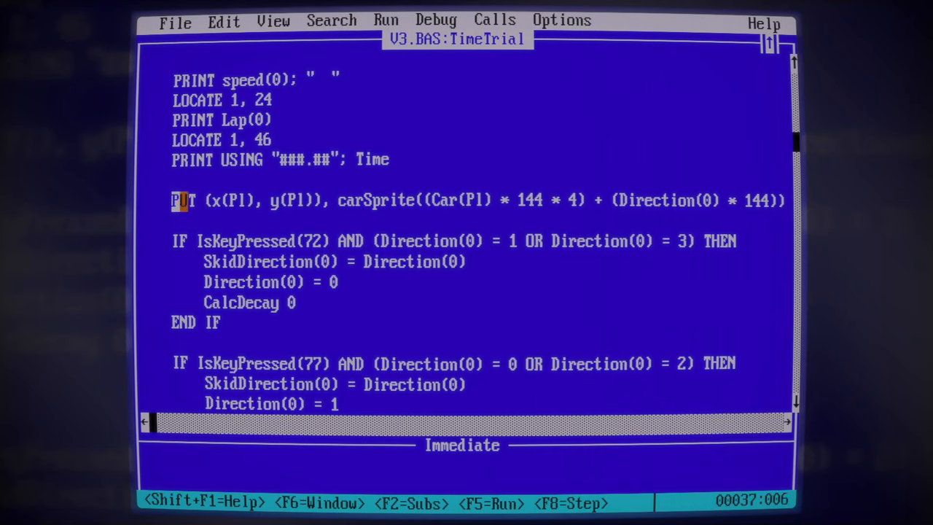